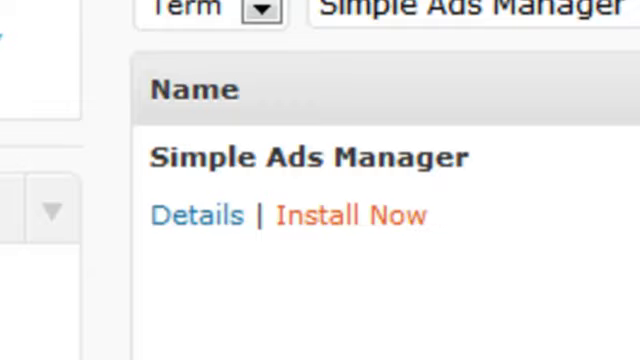
# Install and activate Simple Ads Manager from the plugin search results
pyautogui.click(352, 216)
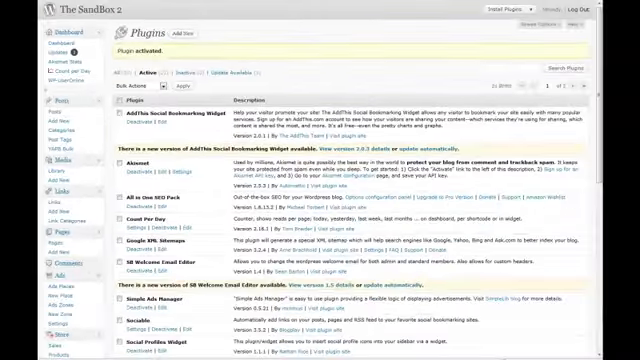
pyautogui.scroll(-3)
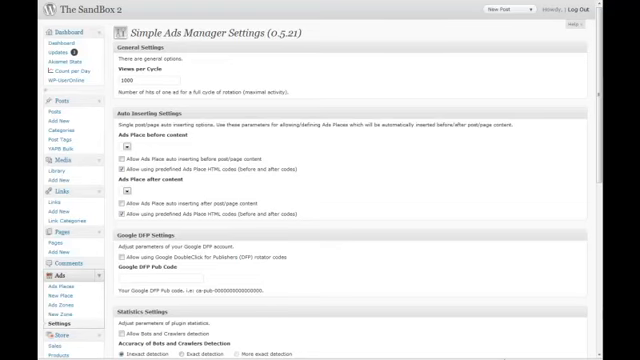
# Scroll through the Simple Ads Manager settings page
pyautogui.scroll(-3)
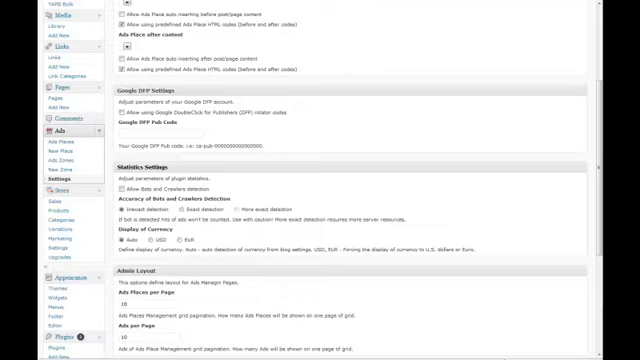
pyautogui.scroll(-3)
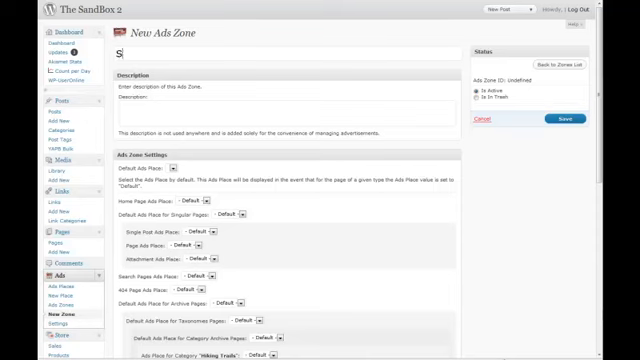
# Enter Sample Zone 1 as the zone title and description and review the zone settings
pyautogui.write('ample Z')
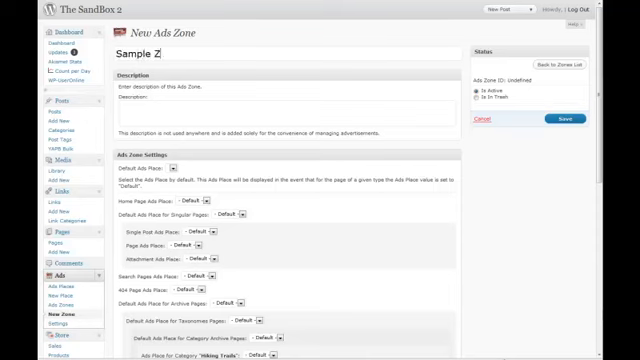
pyautogui.write('one 1')
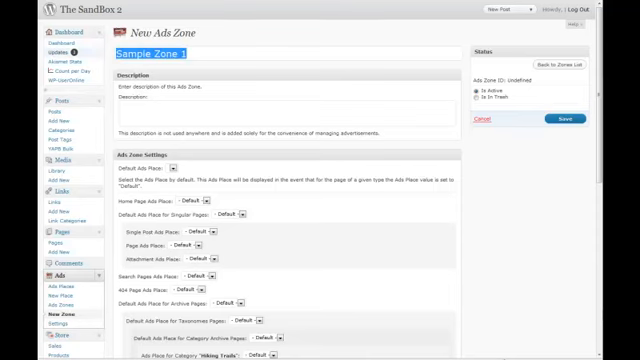
pyautogui.write('Sample Zone 1')
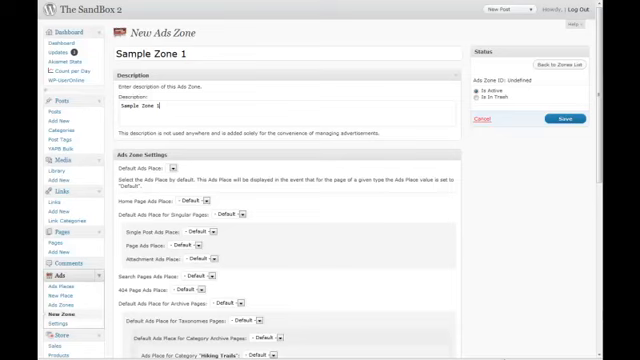
pyautogui.scroll(-3)
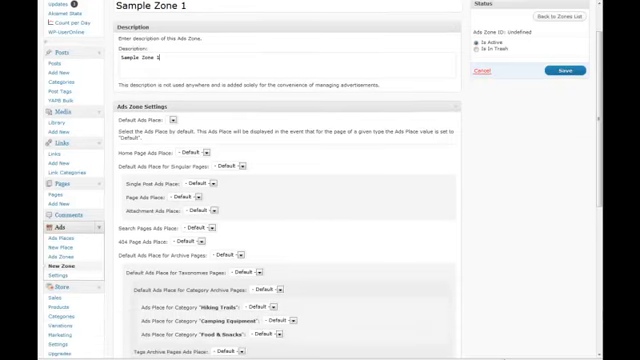
pyautogui.scroll(-3)
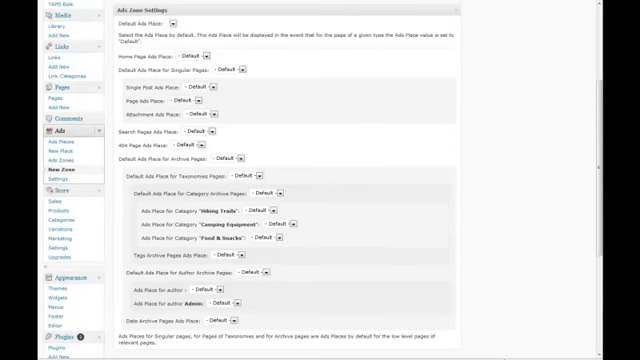
pyautogui.scroll(-3)
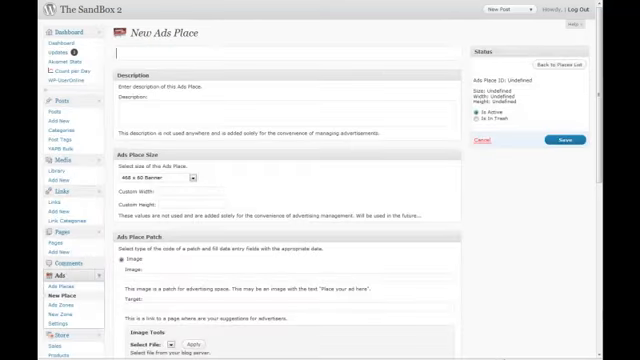
# Enter Sample Ad Place 1 as the place title and description, keeping 468 x 60 Banner size
pyautogui.write('Sample Ad P')
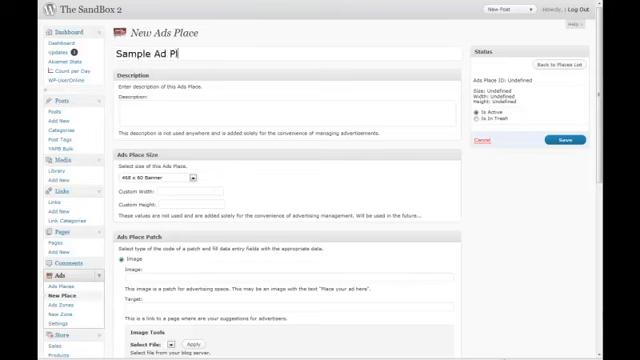
pyautogui.write('lce1')
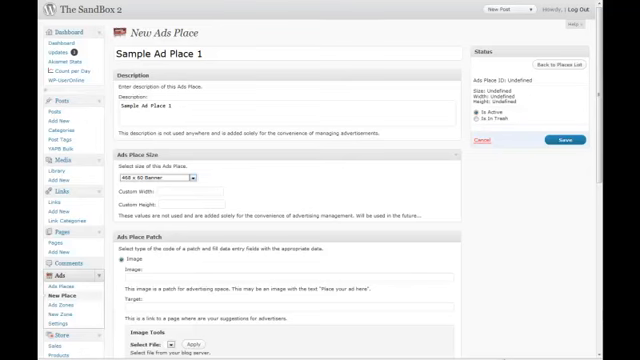
pyautogui.scroll(-3)
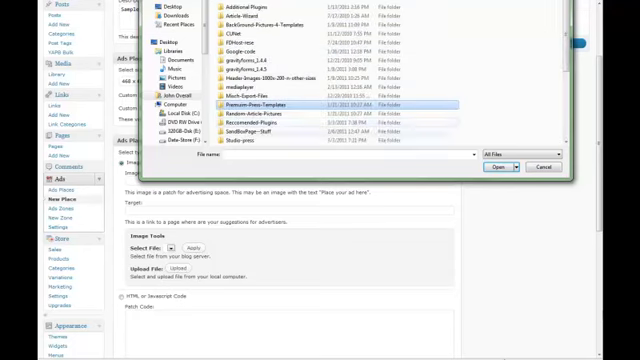
# Upload 468x60.jpg as the ads place banner and add its target URL
pyautogui.scroll(-3)
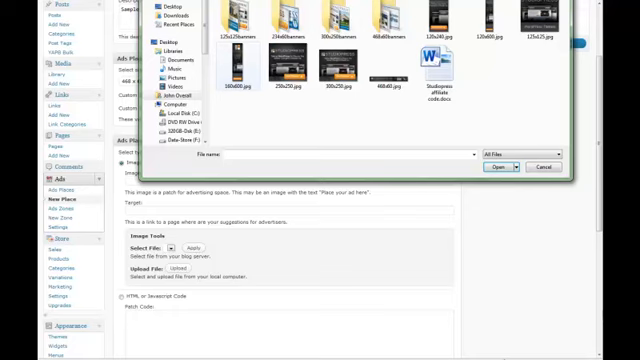
pyautogui.click(500, 168)
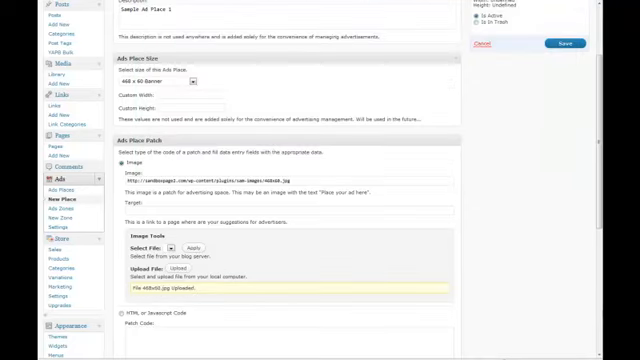
pyautogui.scroll(-3)
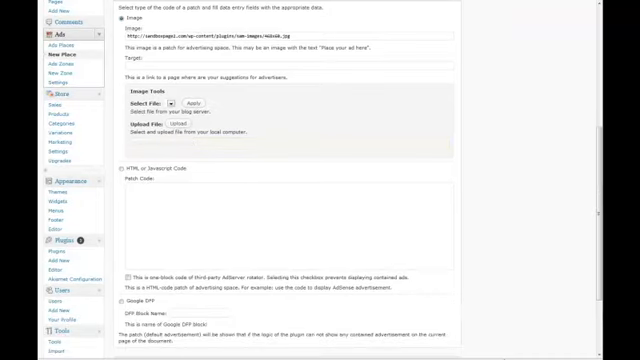
pyautogui.scroll(-3)
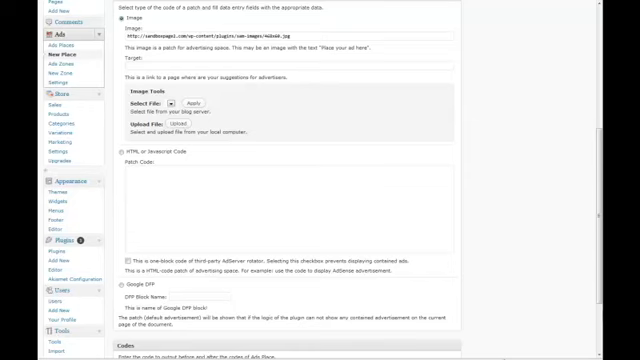
pyautogui.scroll(-3)
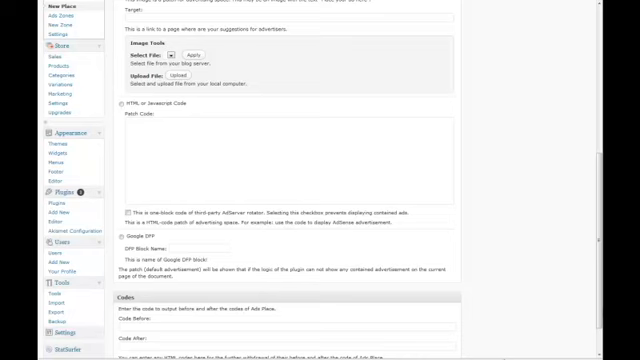
pyautogui.scroll(-3)
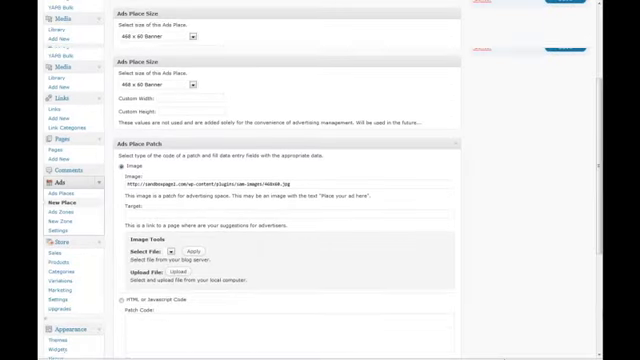
pyautogui.scroll(3)
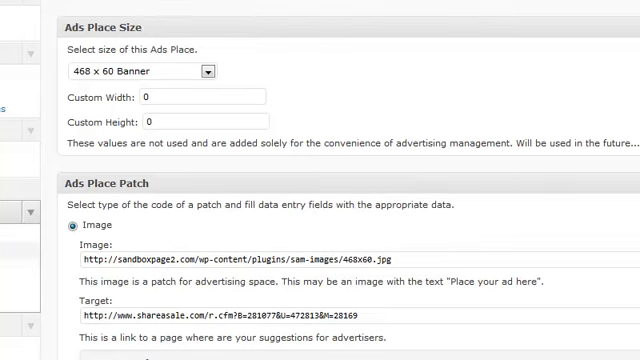
pyautogui.scroll(-3)
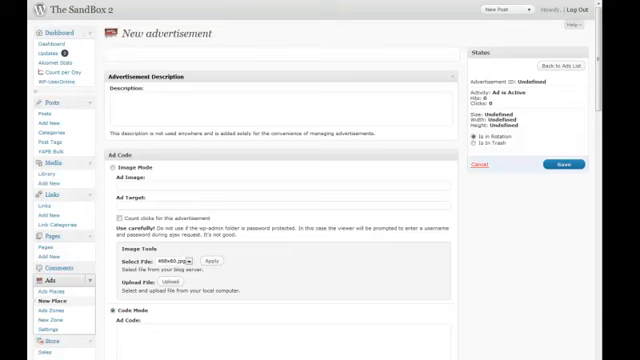
# Upload 468x60.jpg into the advertisement's Ad Image and review its display restrictions
pyautogui.scroll(-3)
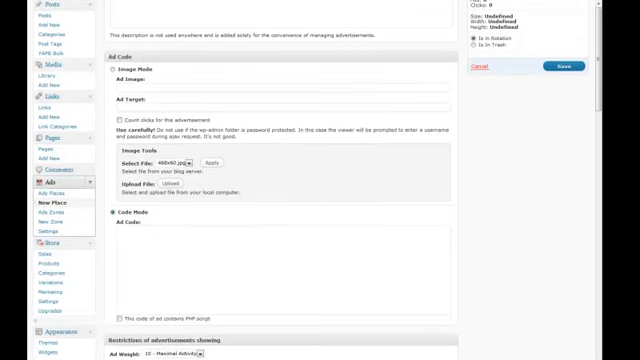
pyautogui.scroll(-3)
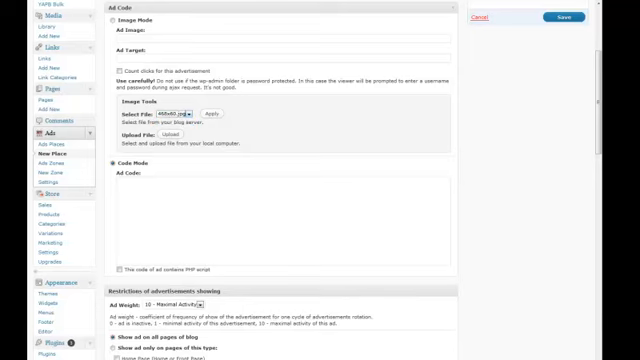
pyautogui.scroll(-3)
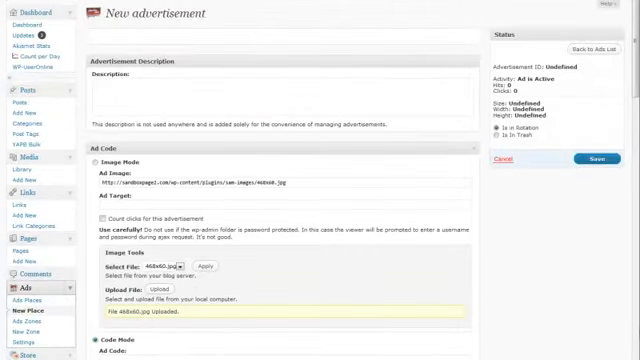
pyautogui.scroll(-3)
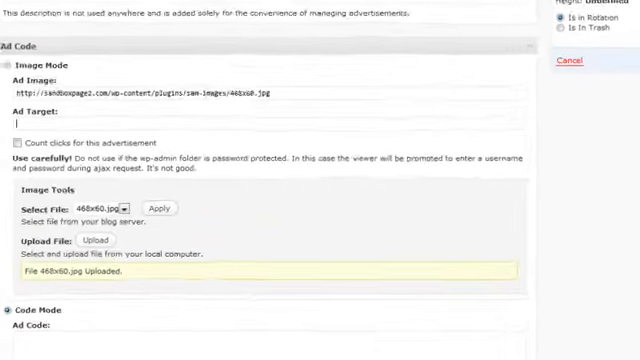
pyautogui.scroll(-3)
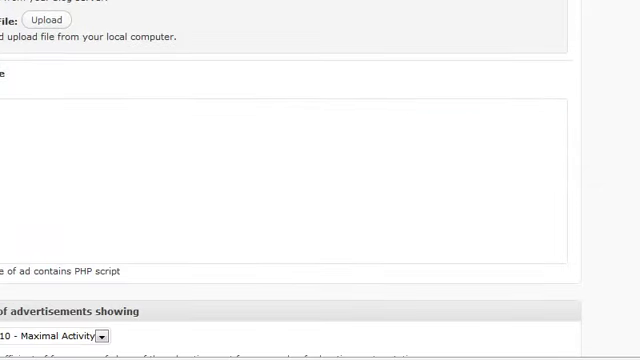
pyautogui.scroll(-3)
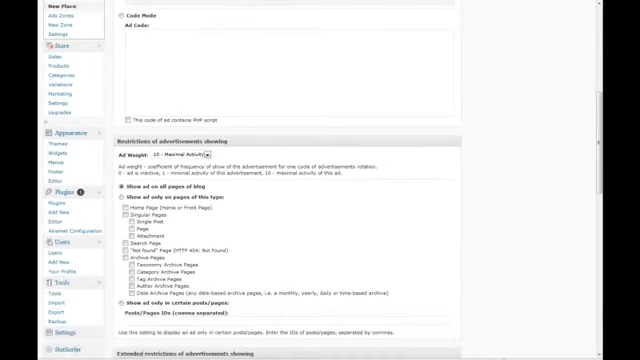
# Set the ad image and go through the Extended restrictions, schedule, limits and Prices sections
pyautogui.click(188, 154)
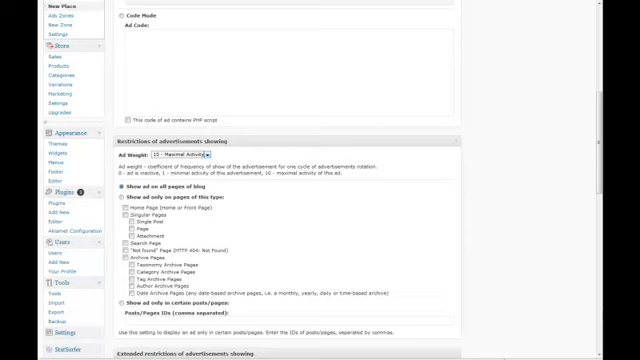
pyautogui.scroll(-3)
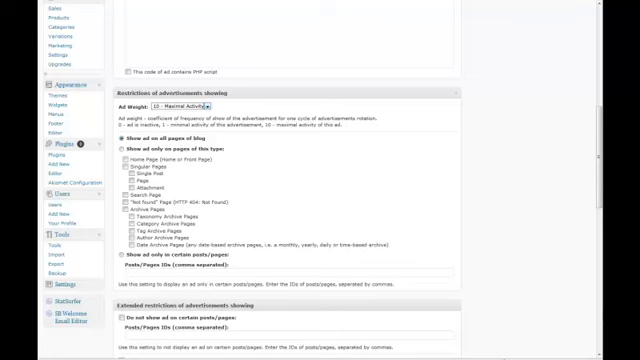
pyautogui.scroll(-3)
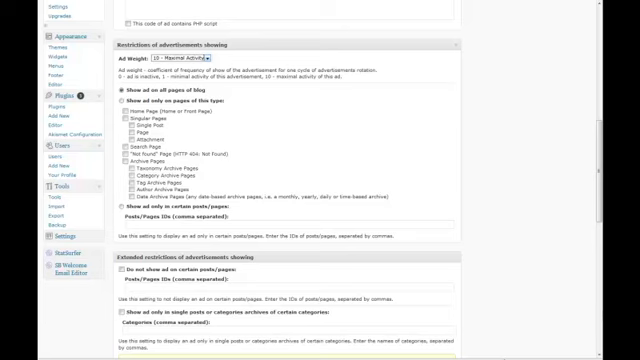
pyautogui.scroll(-3)
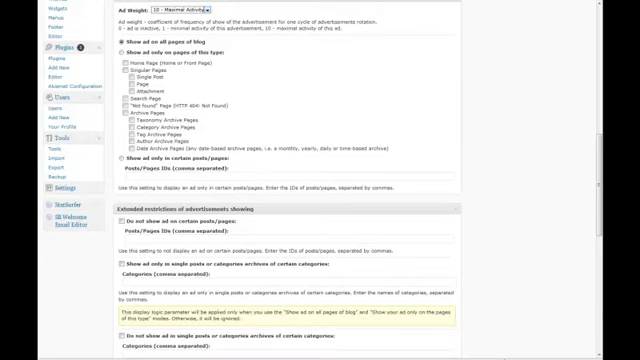
pyautogui.scroll(-3)
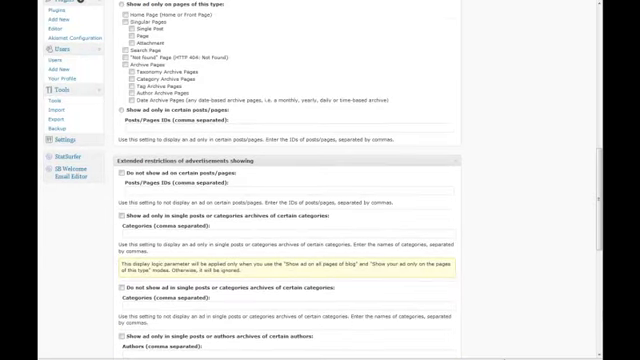
pyautogui.scroll(-3)
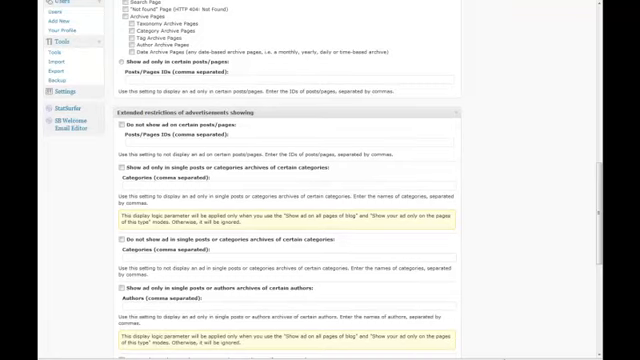
pyautogui.scroll(-3)
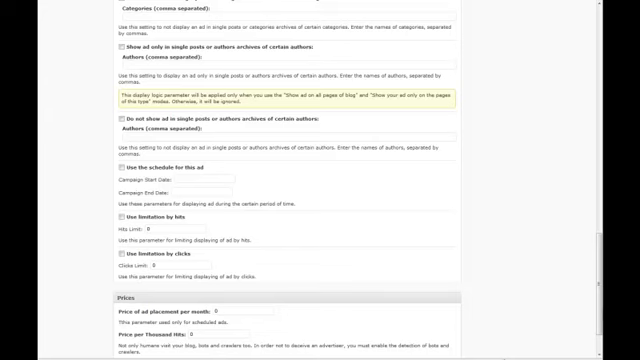
pyautogui.scroll(-3)
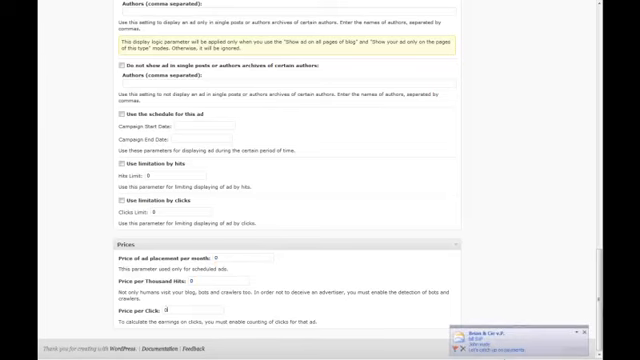
pyautogui.scroll(-3)
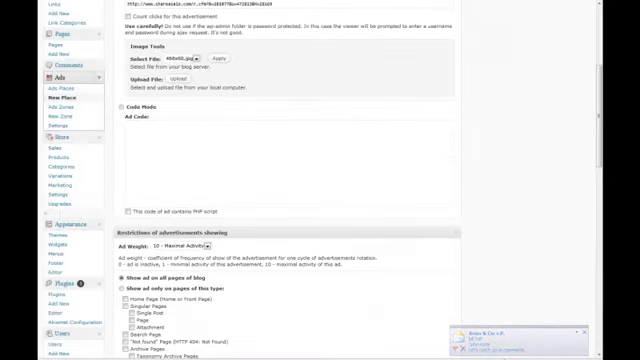
# Enter sample ad 1 as the advertisement's title and description
pyautogui.scroll(3)
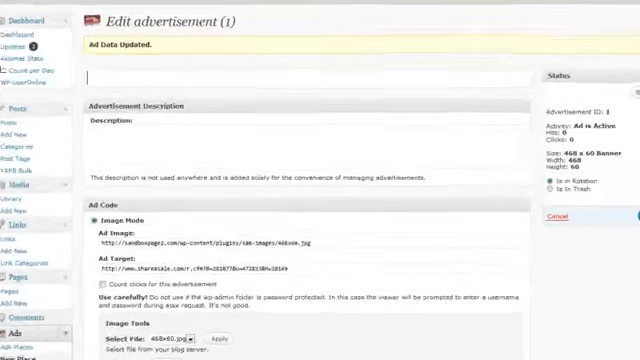
pyautogui.write('sample ad 1')
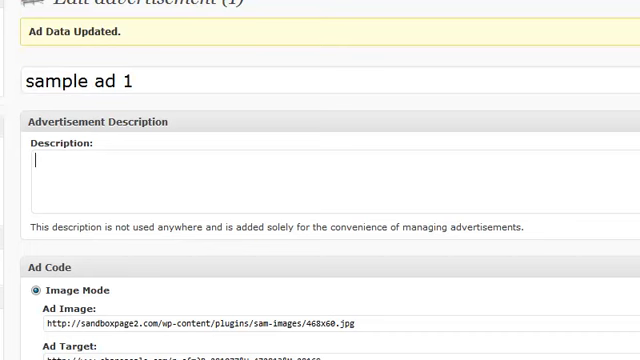
pyautogui.write('sample ad 1')
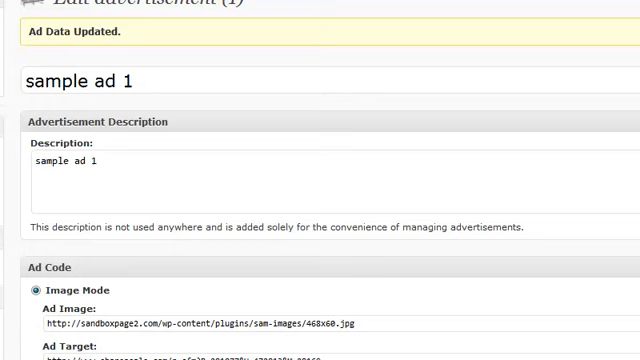
pyautogui.scroll(-3)
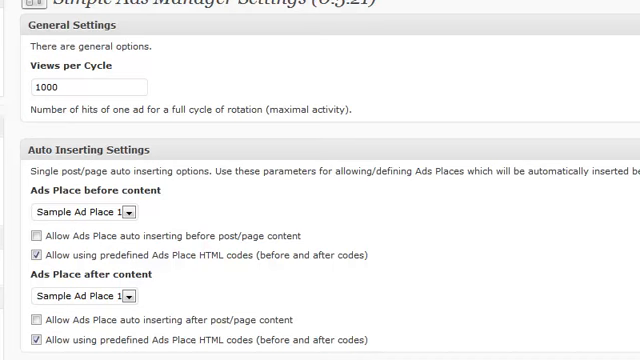
# Allow Sample Ad Place 1 auto inserting before and after content and save the settings
pyautogui.click(32, 234)
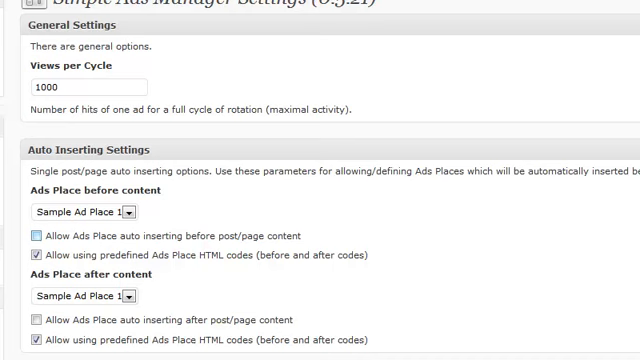
pyautogui.click(36, 236)
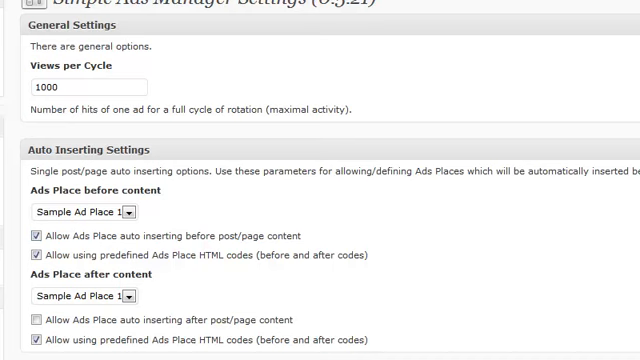
pyautogui.click(36, 320)
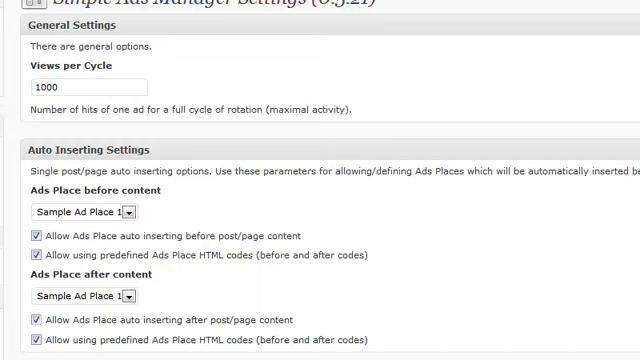
pyautogui.scroll(-3)
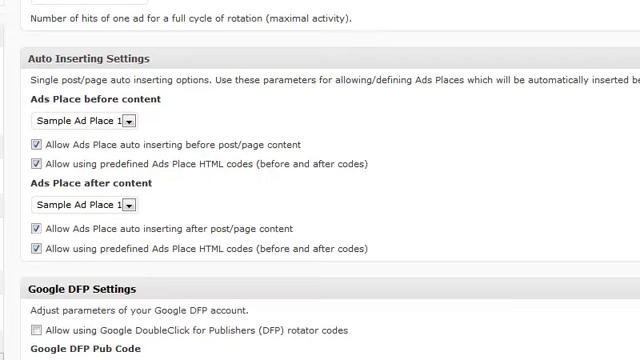
pyautogui.scroll(-3)
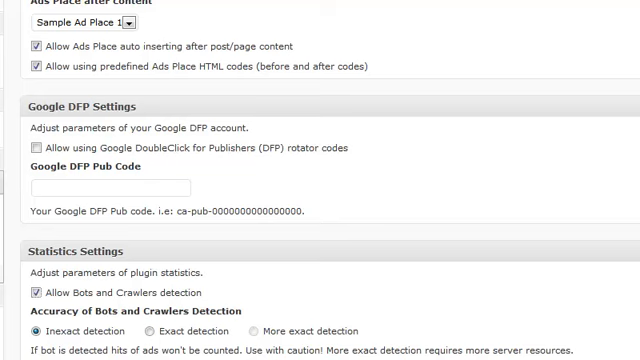
pyautogui.scroll(-3)
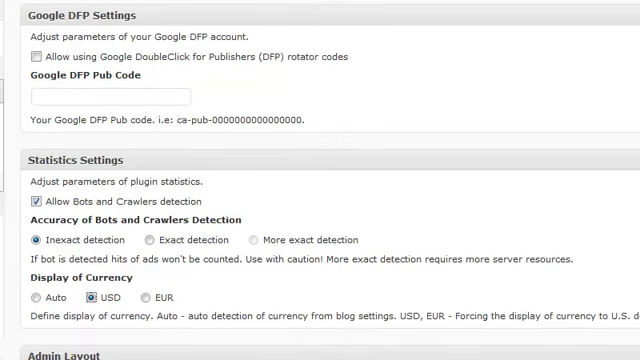
pyautogui.scroll(-3)
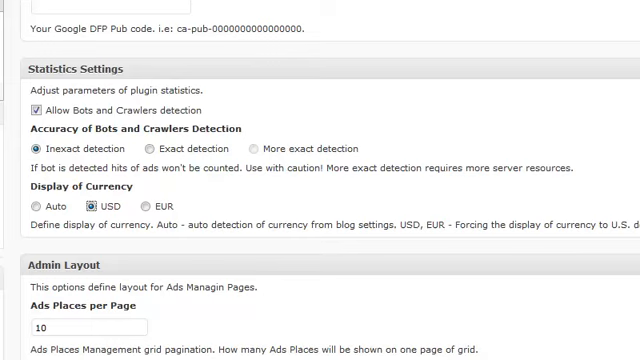
pyautogui.scroll(3)
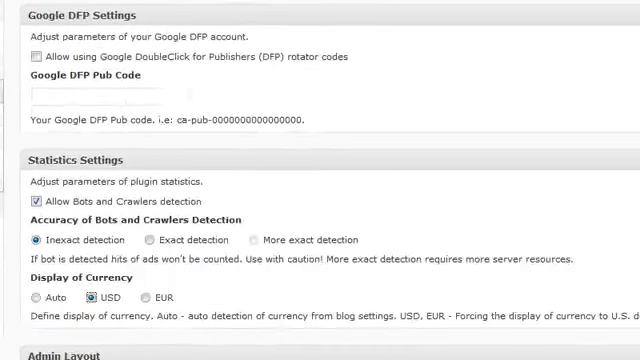
pyautogui.scroll(-3)
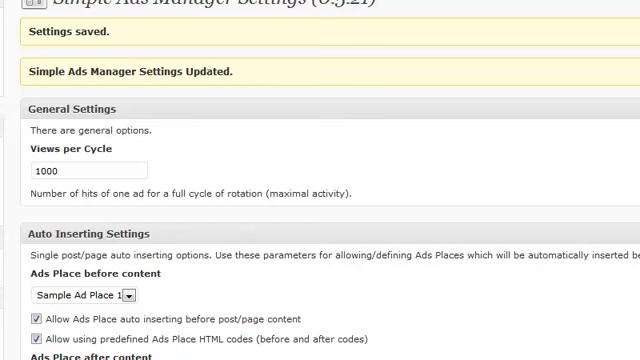
pyautogui.scroll(-3)
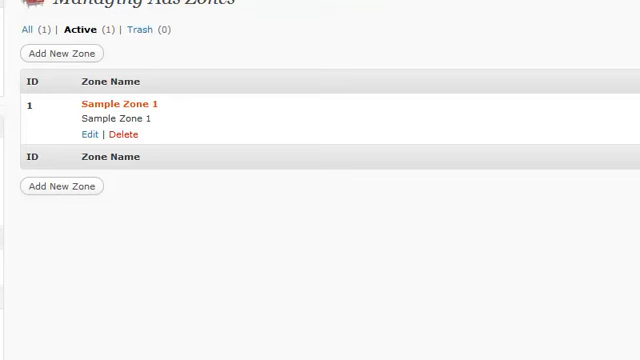
# Set Sample Ad Place 1 as Sample Zone 1's default ads place and update the zone
pyautogui.click(116, 104)
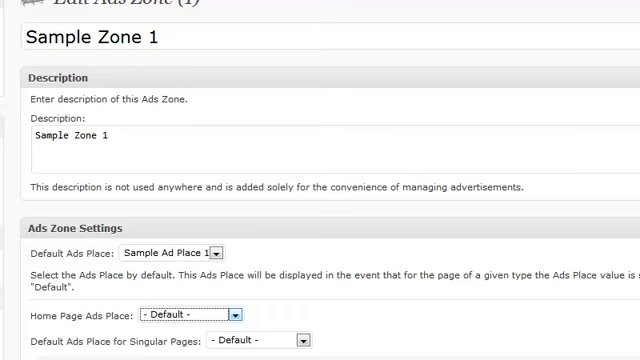
pyautogui.scroll(-3)
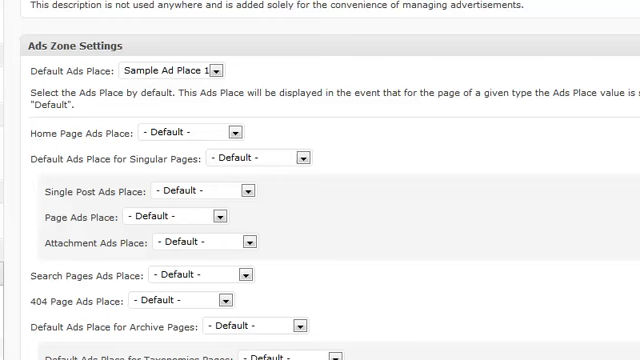
pyautogui.scroll(-3)
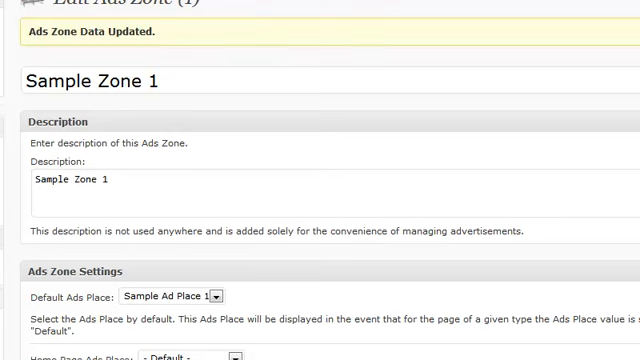
pyautogui.scroll(-3)
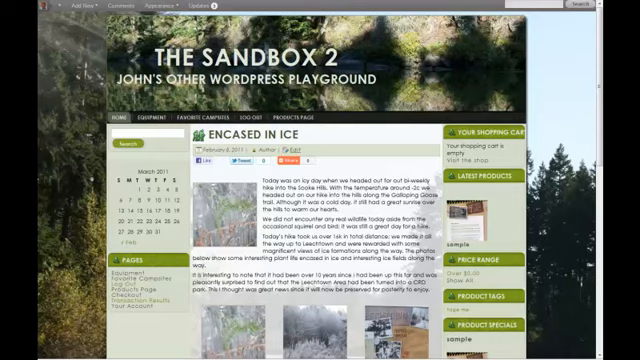
# Scroll through the front-page post to see the banner ad displayed beneath it
pyautogui.scroll(-3)
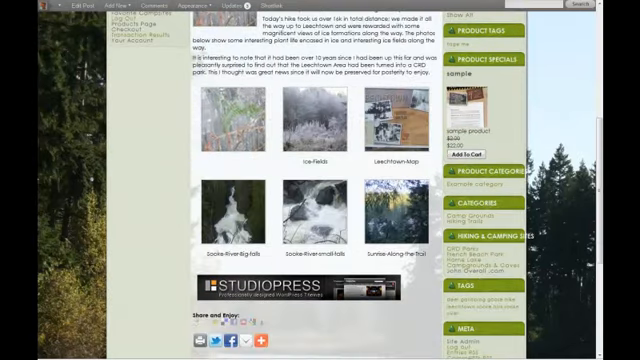
pyautogui.scroll(-3)
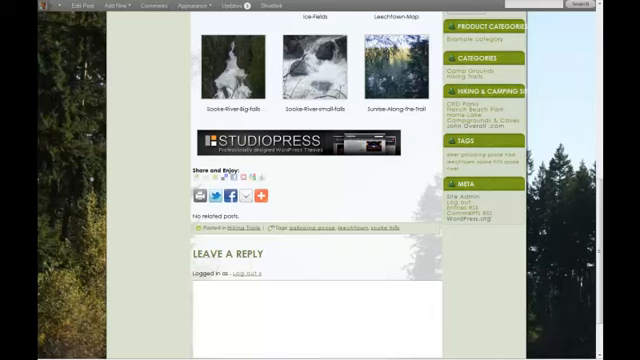
pyautogui.scroll(3)
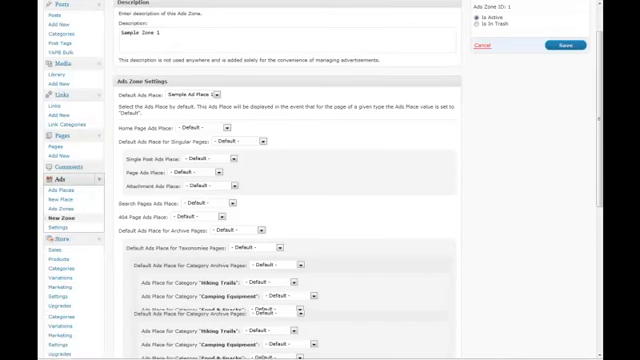
# Place Ads Zone (Sample Zone 1) and Ads Place (Sample Ad Place 1) widgets in the Top Widget Area
pyautogui.scroll(-3)
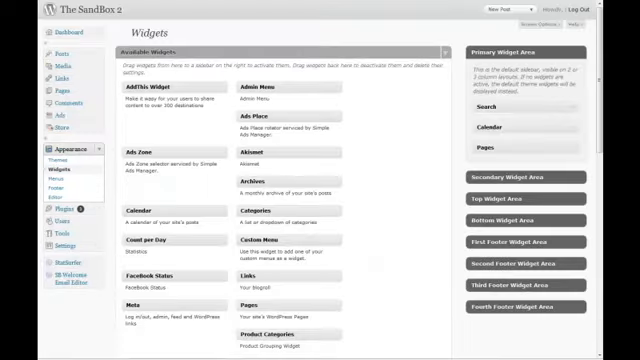
pyautogui.click(56, 148)
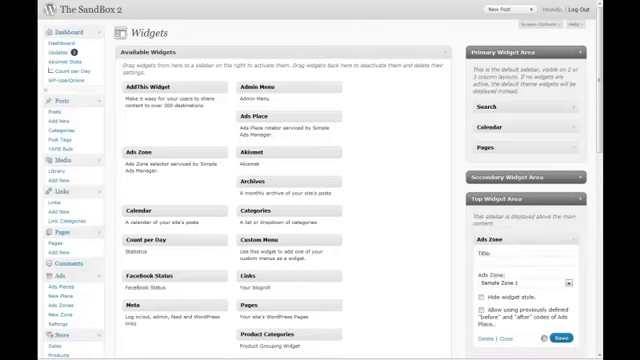
pyautogui.scroll(-3)
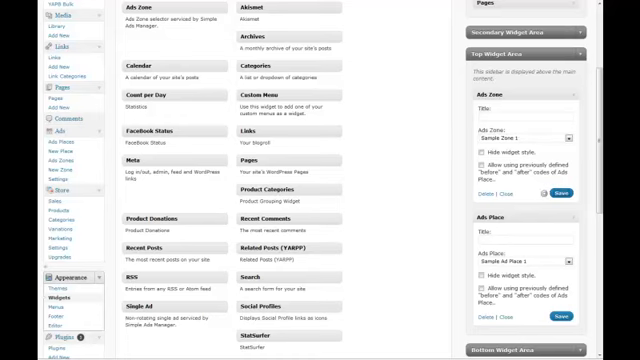
pyautogui.scroll(-3)
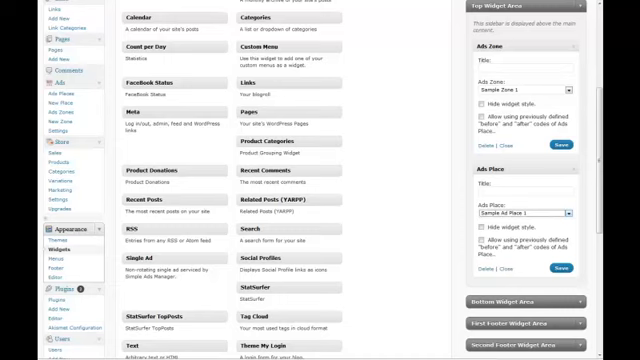
pyautogui.scroll(-3)
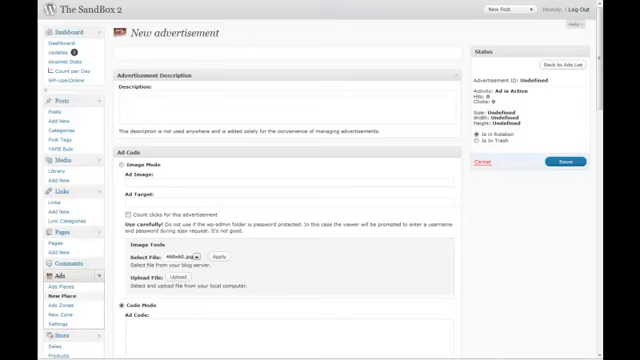
# Name the advertisement 'sample ad 2', review the restriction options and save it
pyautogui.write('sample ad 2')
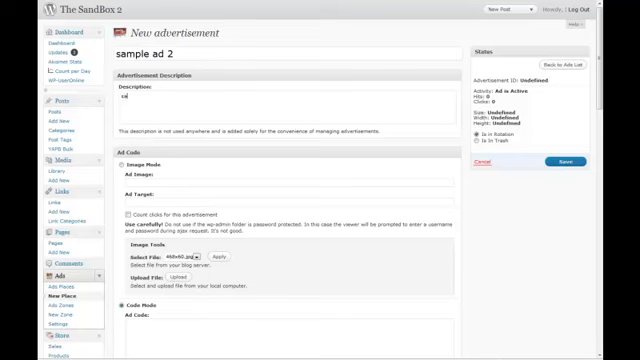
pyautogui.write('sample ad 2')
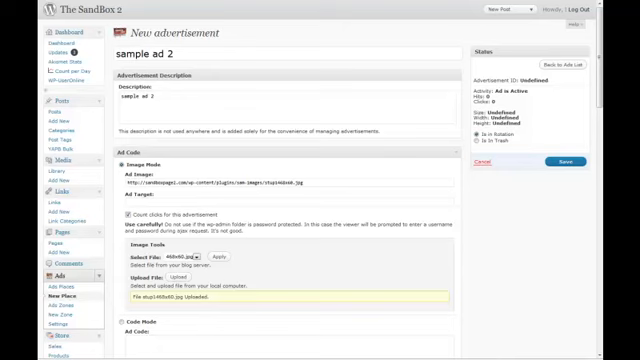
pyautogui.scroll(-3)
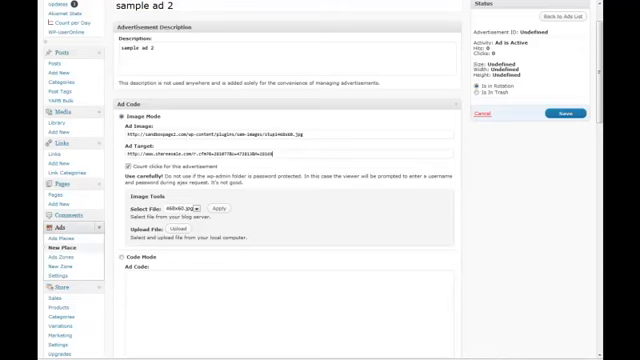
pyautogui.scroll(-3)
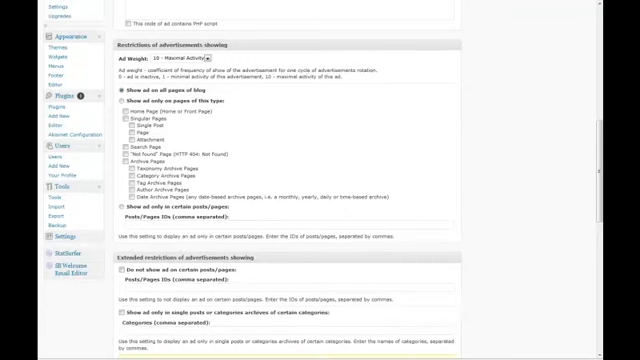
pyautogui.scroll(-3)
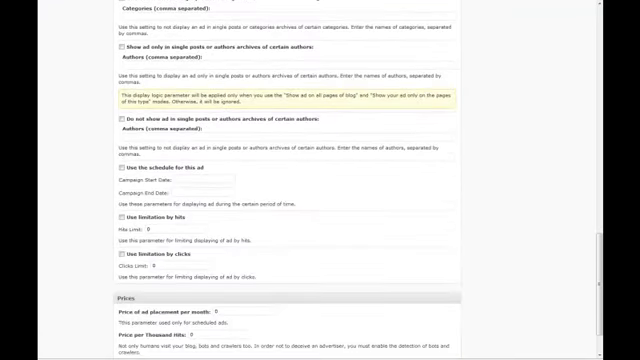
pyautogui.scroll(-3)
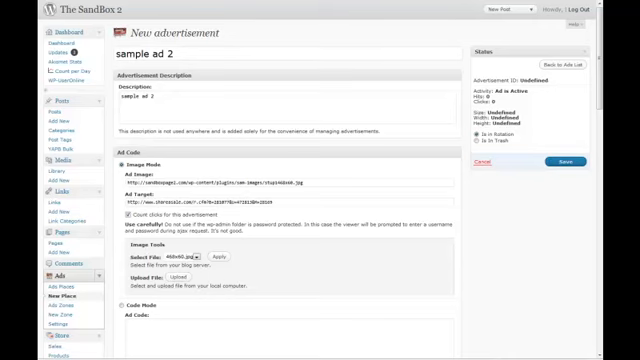
pyautogui.click(560, 160)
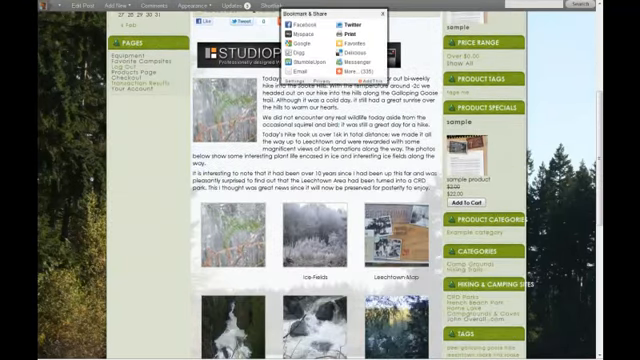
# Review the saved sample ad 2 with its 'Ad Data Updated' notice before heading to Widgets
pyautogui.scroll(-3)
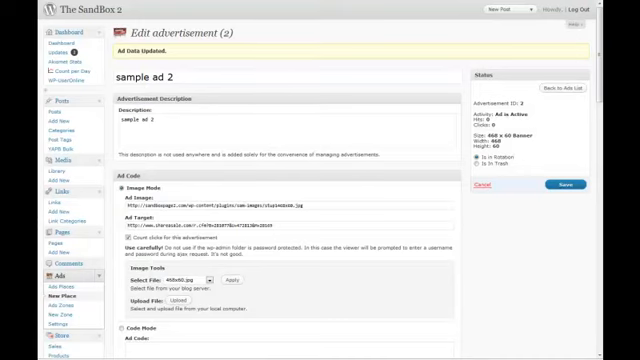
pyautogui.scroll(-3)
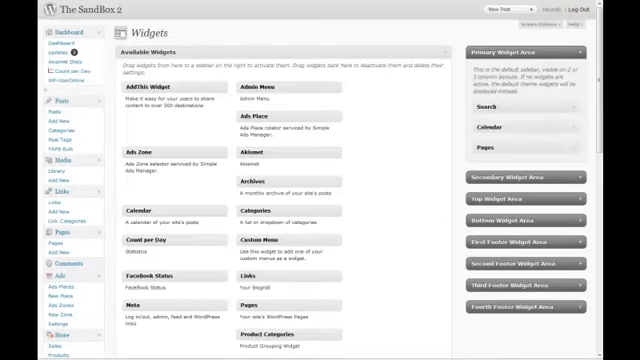
# Expand the Top Widget Area to confirm the Ads Zone widget is in place
pyautogui.click(528, 198)
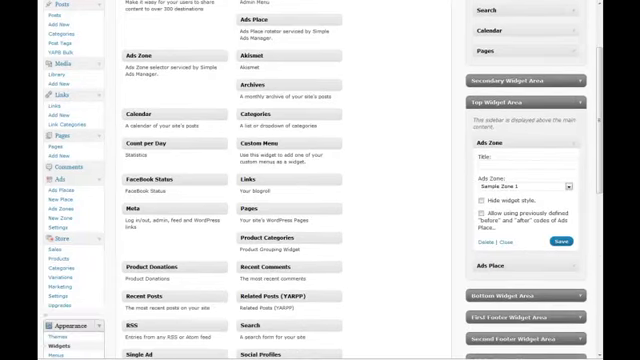
pyautogui.scroll(-3)
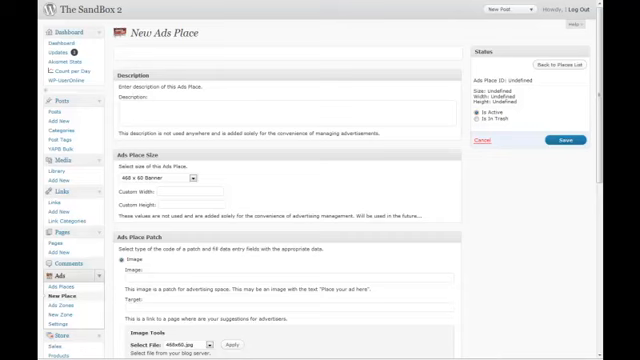
# Name the place 'sample ad place 2' with a description, Image mode, image and target URLs, and save
pyautogui.write('sample')
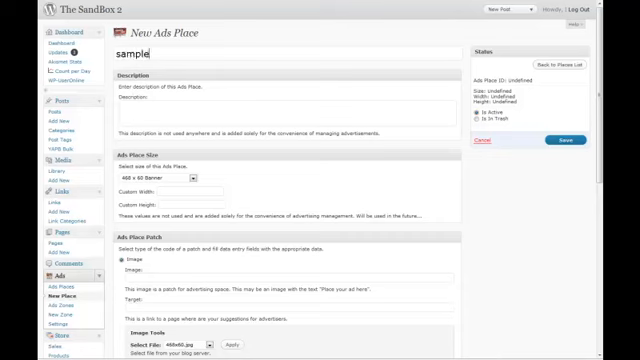
pyautogui.write('ad pald')
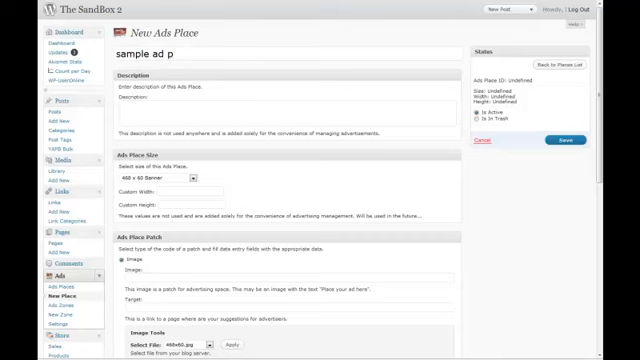
pyautogui.write('lace 2')
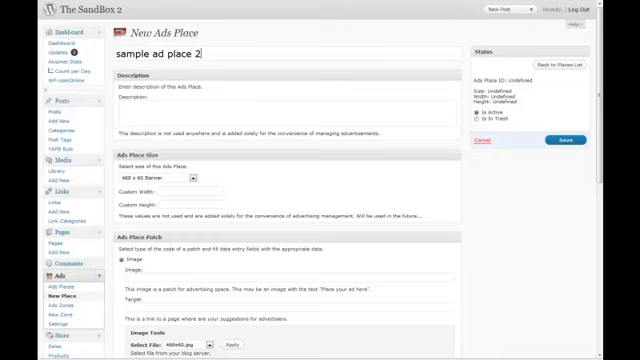
pyautogui.write('sample ad place 2')
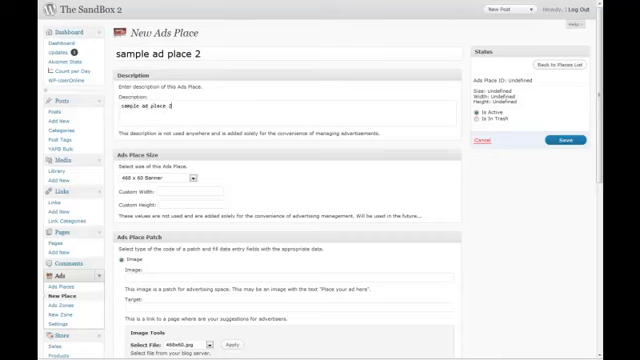
pyautogui.click(156, 176)
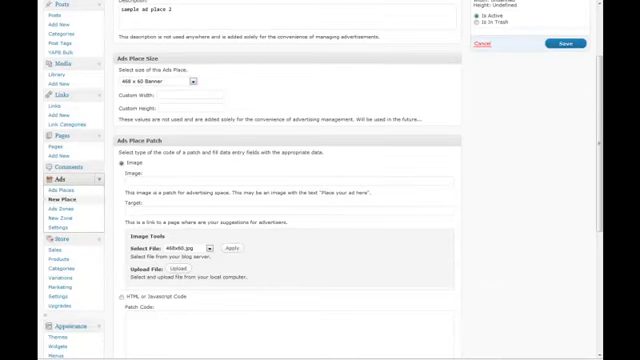
pyautogui.scroll(-3)
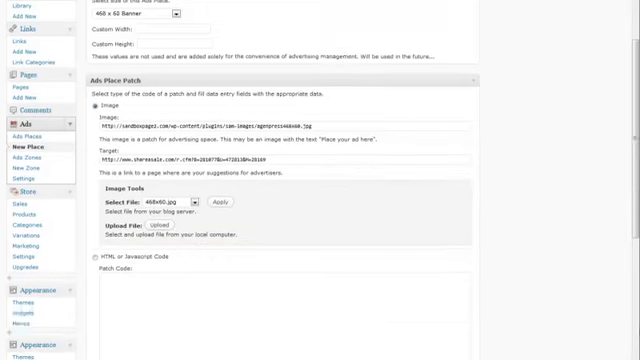
pyautogui.scroll(-3)
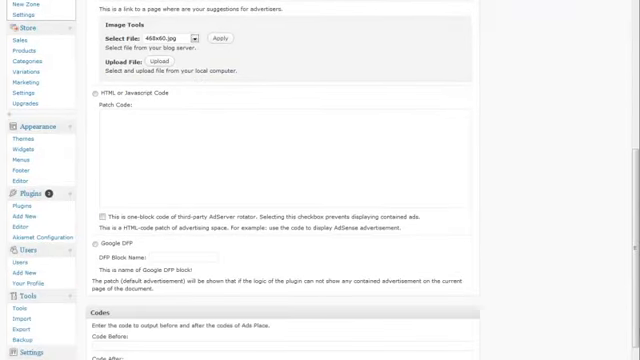
pyautogui.scroll(-3)
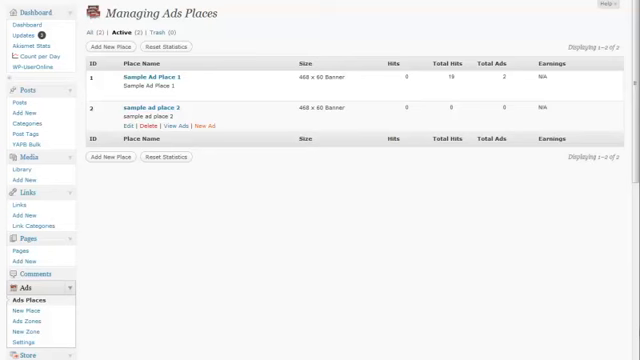
# Create 'sample ad 3' with a description, the 468x60.jpg banner and its target URL, then save
pyautogui.click(22, 296)
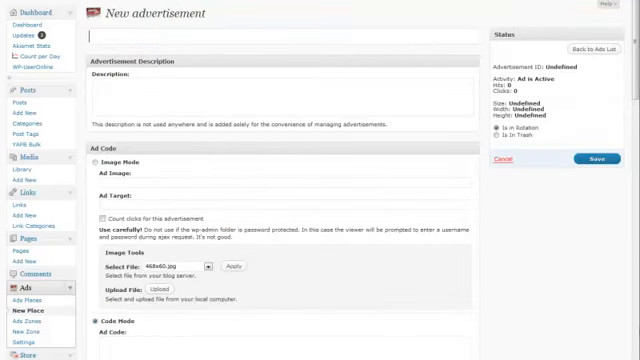
pyautogui.write('sample')
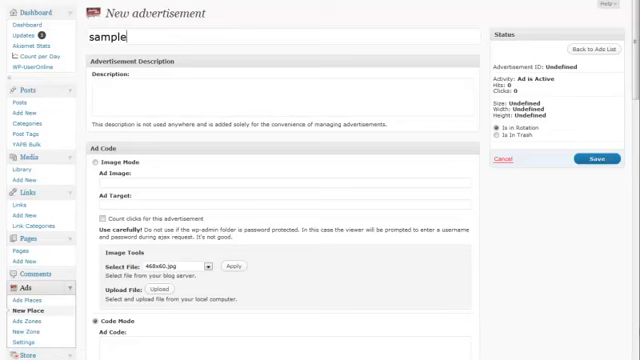
pyautogui.write('ad p')
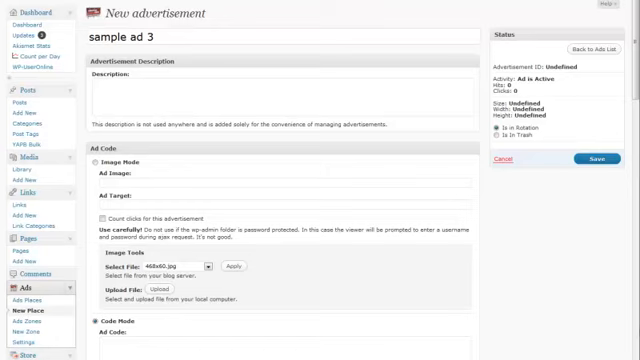
pyautogui.write('sample ad 3')
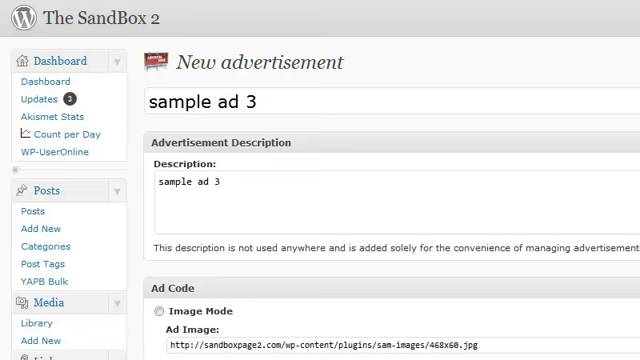
pyautogui.scroll(-3)
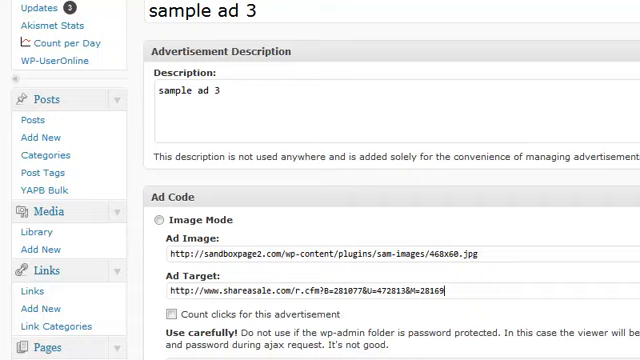
pyautogui.scroll(-3)
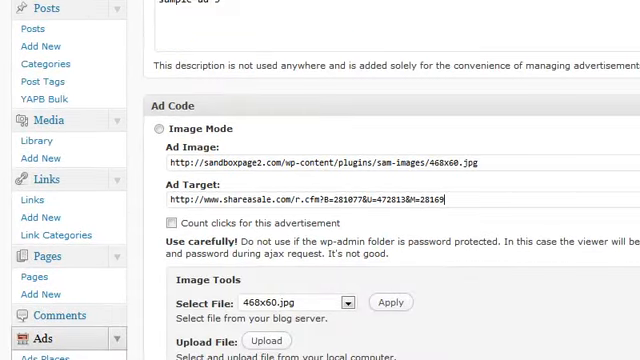
pyautogui.scroll(-3)
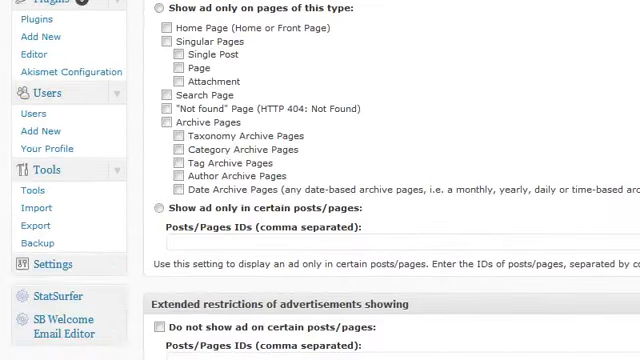
pyautogui.scroll(-3)
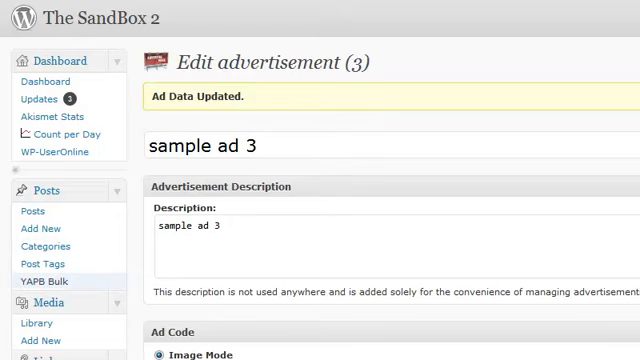
pyautogui.scroll(-3)
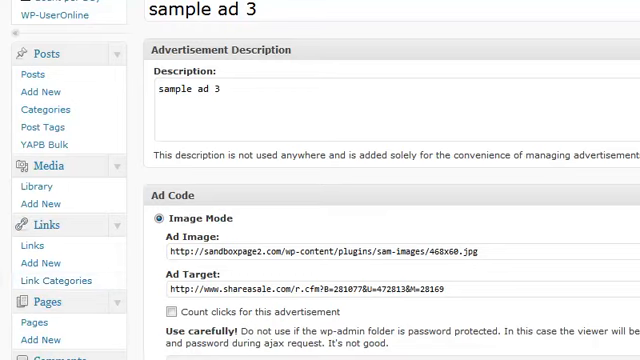
pyautogui.scroll(-3)
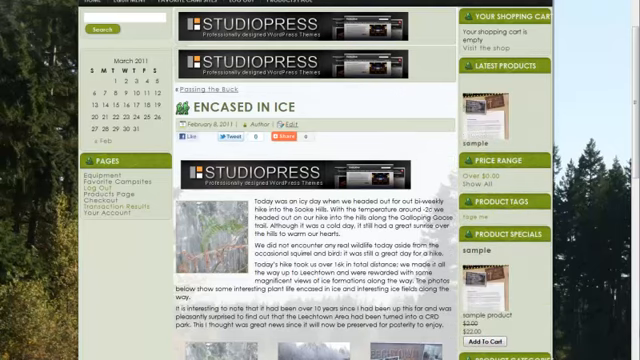
# Browse the live post and the Equipment page to see banner ads above content and in the sidebar
pyautogui.scroll(-3)
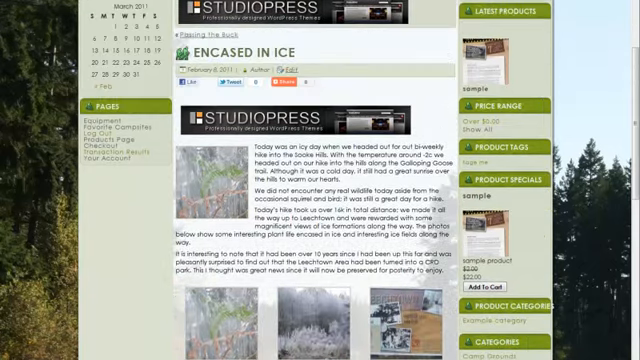
pyautogui.scroll(-3)
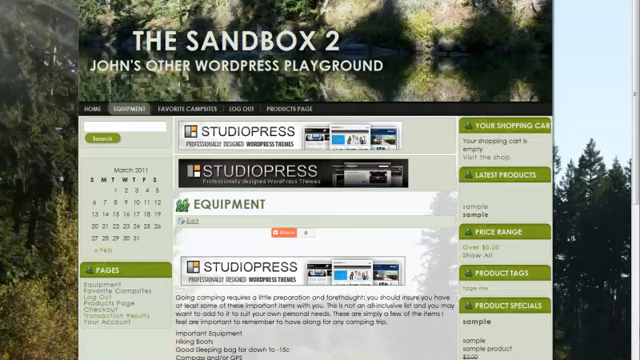
pyautogui.scroll(-3)
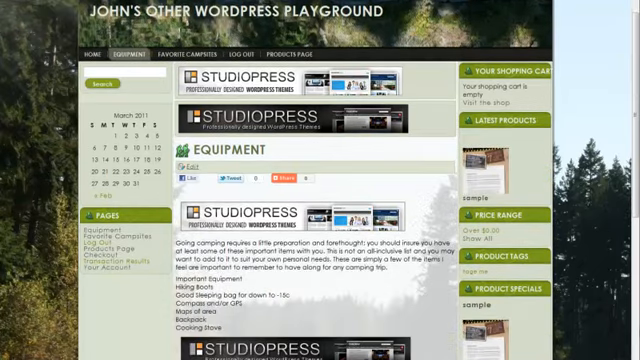